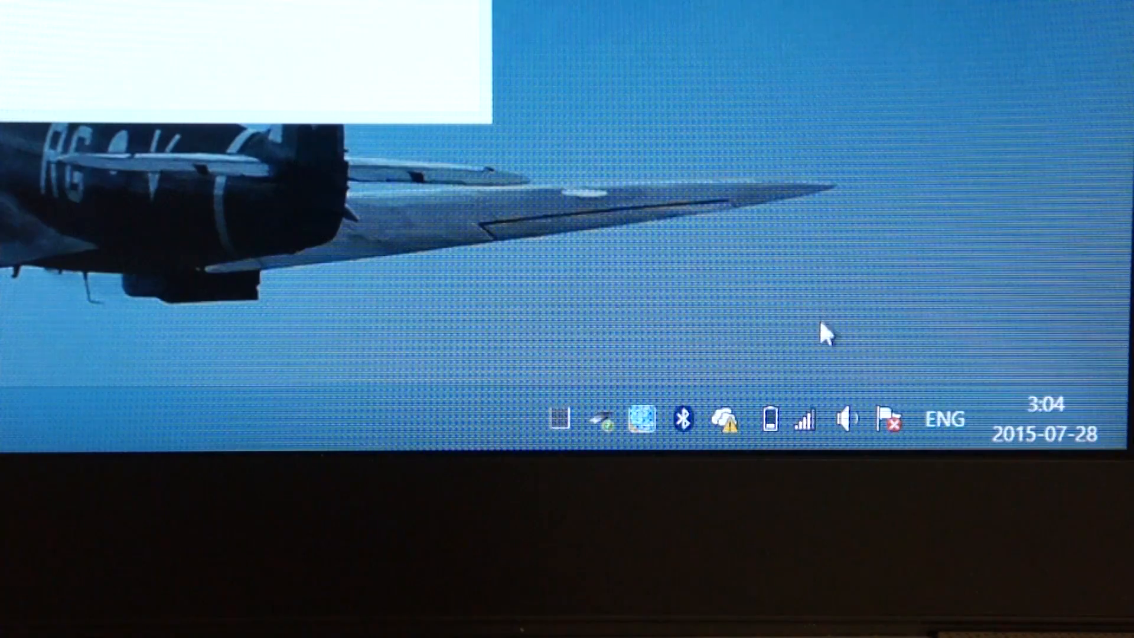
pyautogui.moveTo(809, 421)
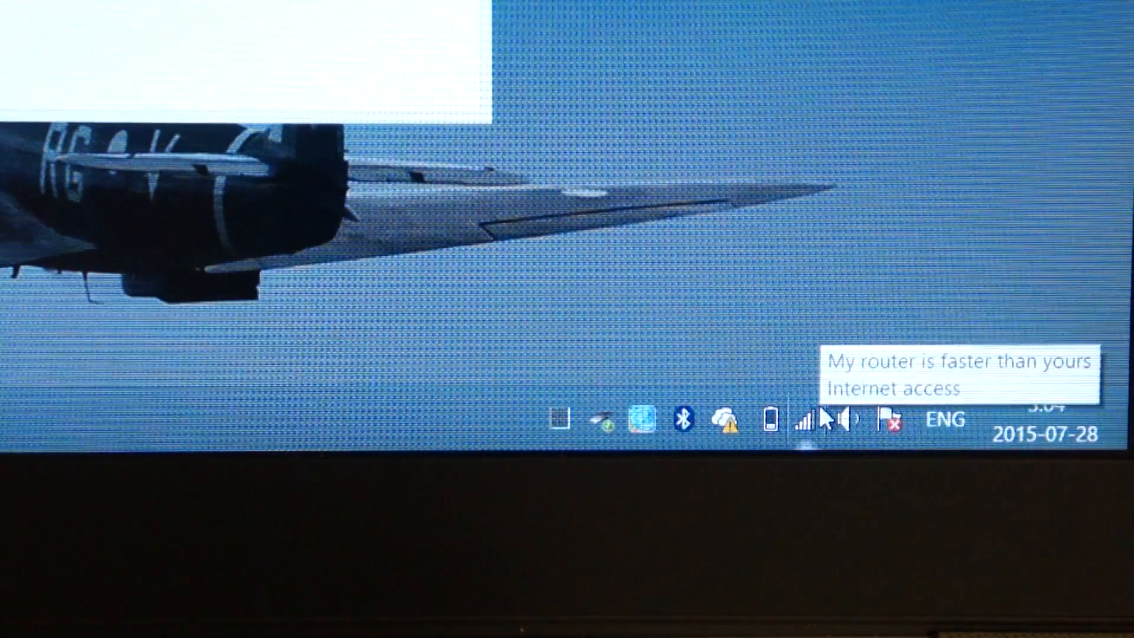